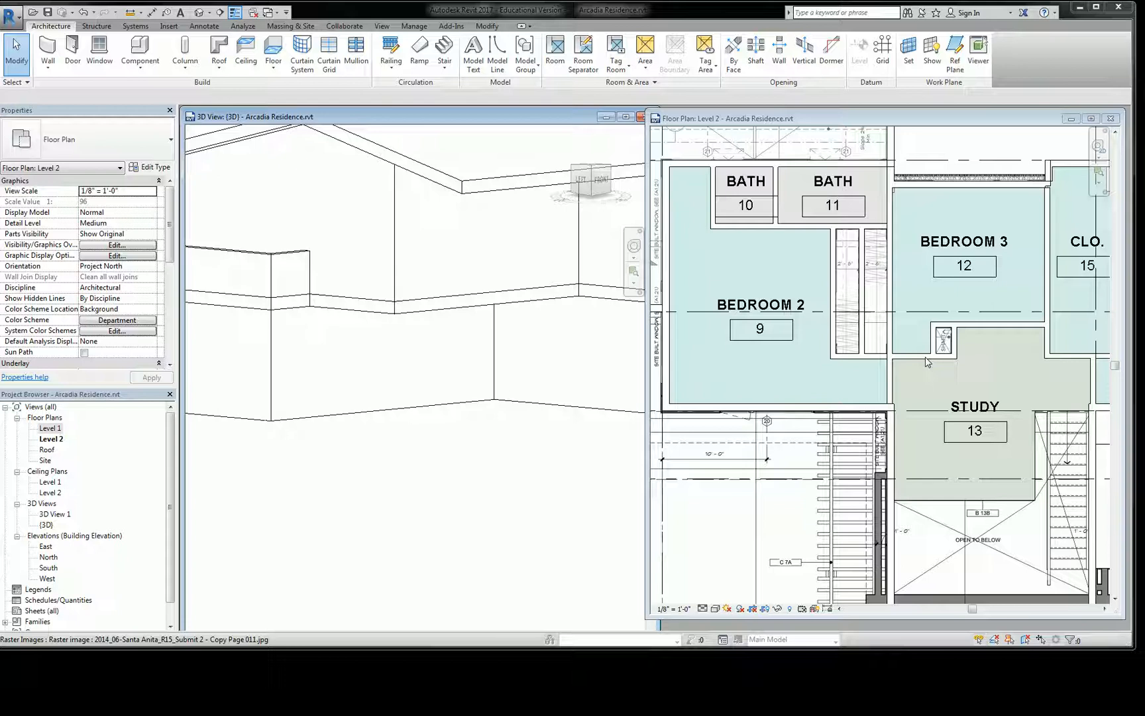
{"action": "mouse_move", "coordinate": [851, 363]}
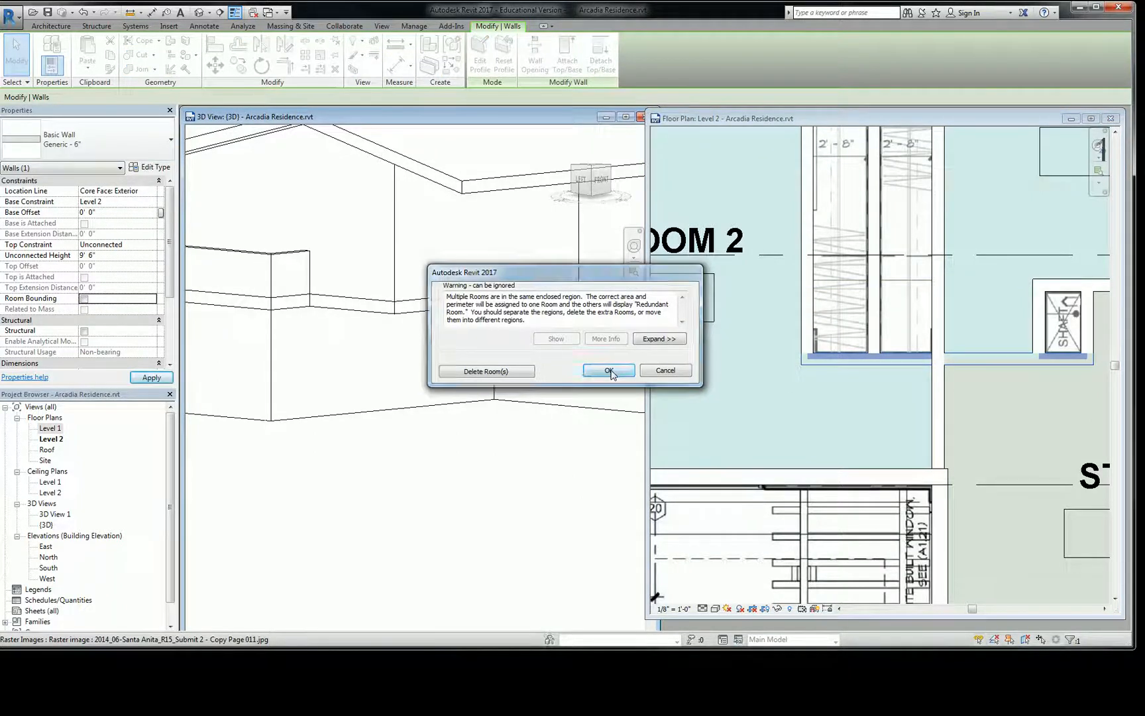
- Accept the multiple-rooms warning so Bedroom 2's region covers the former closet space
{"action": "left_click", "coordinate": [607, 370]}
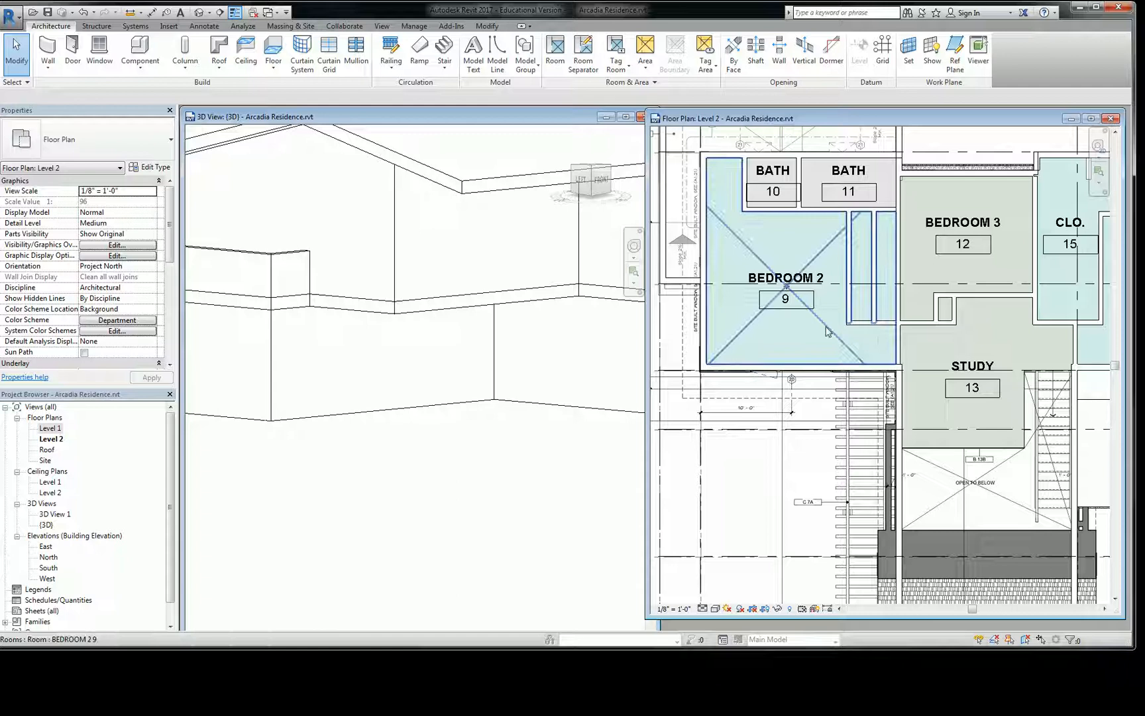
{"action": "left_click", "coordinate": [785, 300]}
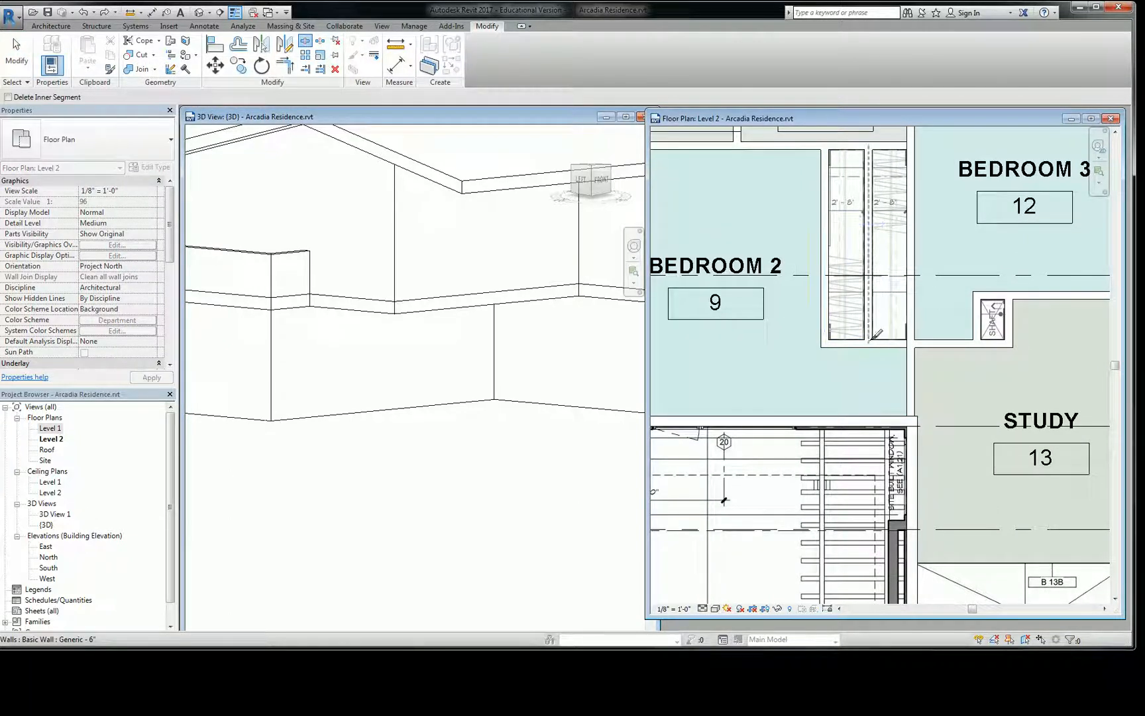
{"action": "mouse_move", "coordinate": [874, 343]}
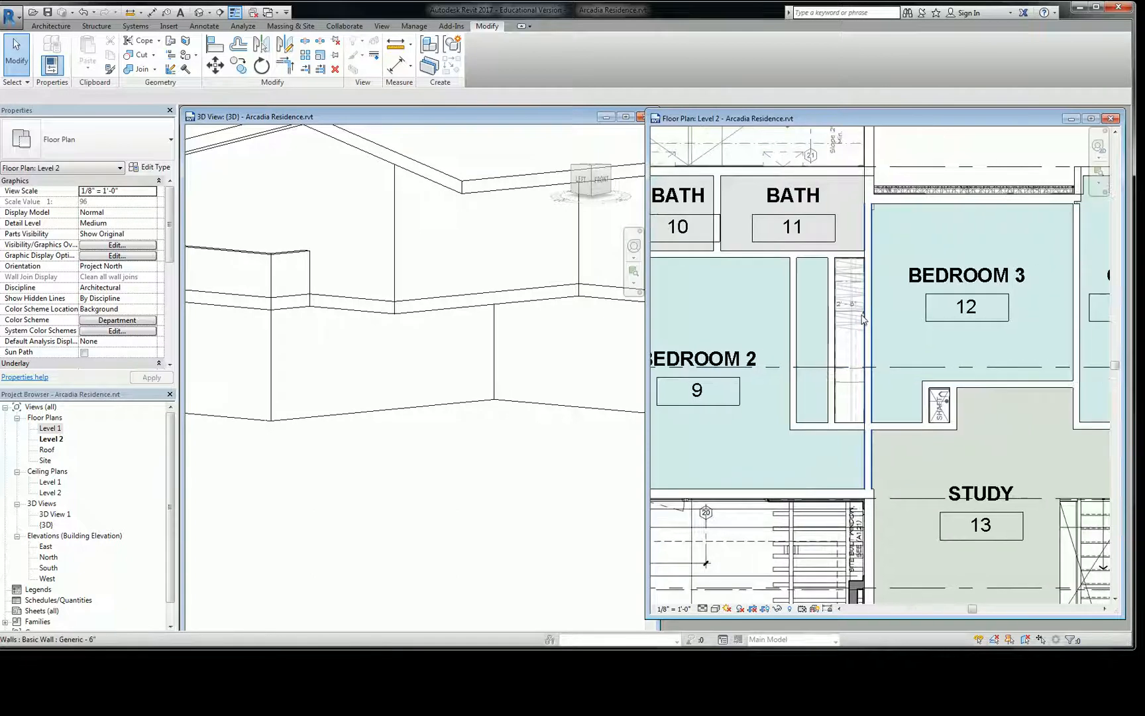
- Split the wall beside Bedroom 3 at the closet's end and select the upper segment
{"action": "left_click", "coordinate": [862, 329]}
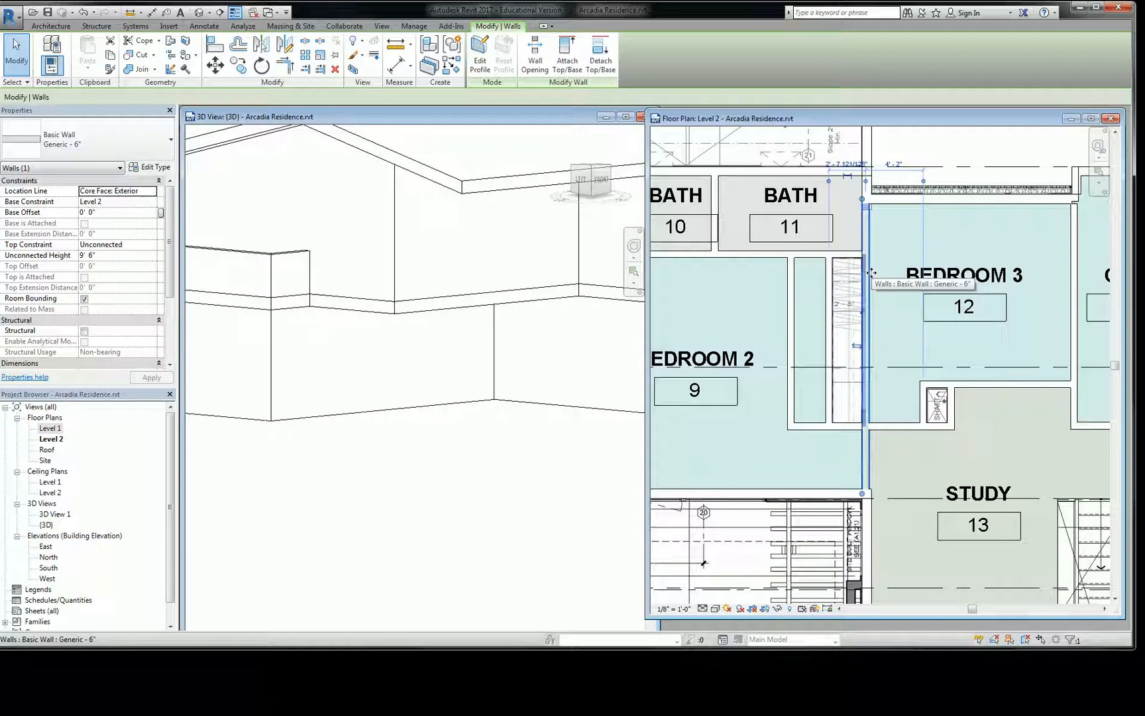
{"action": "mouse_move", "coordinate": [864, 273]}
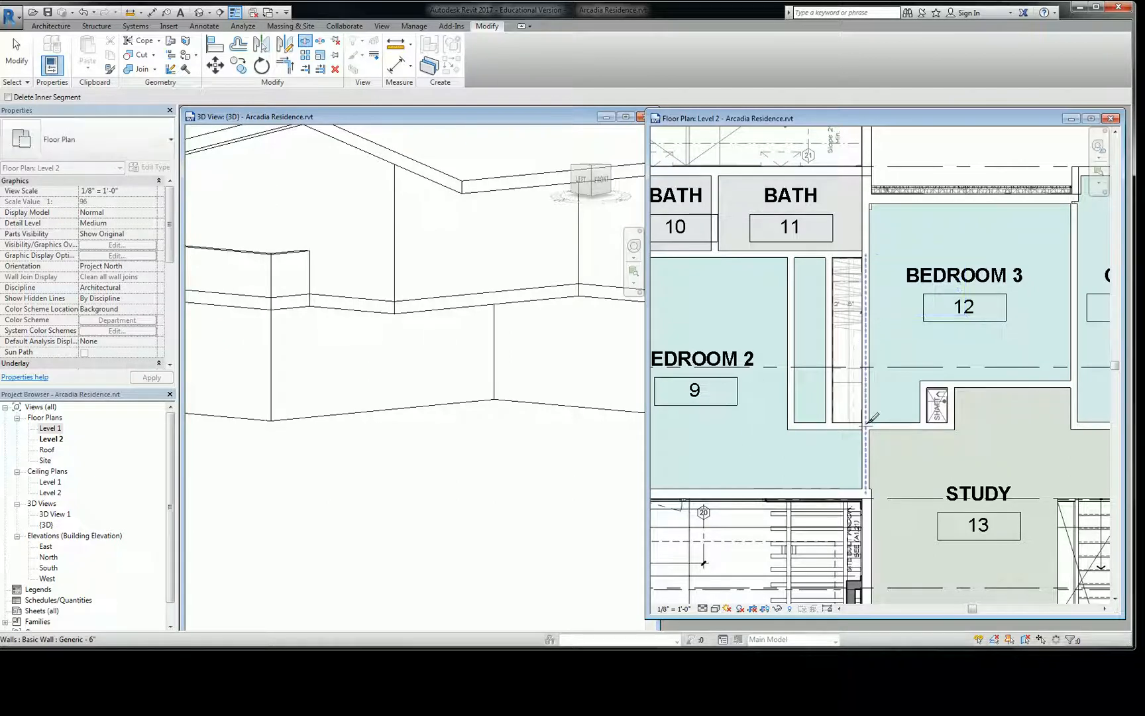
{"action": "left_click", "coordinate": [863, 343]}
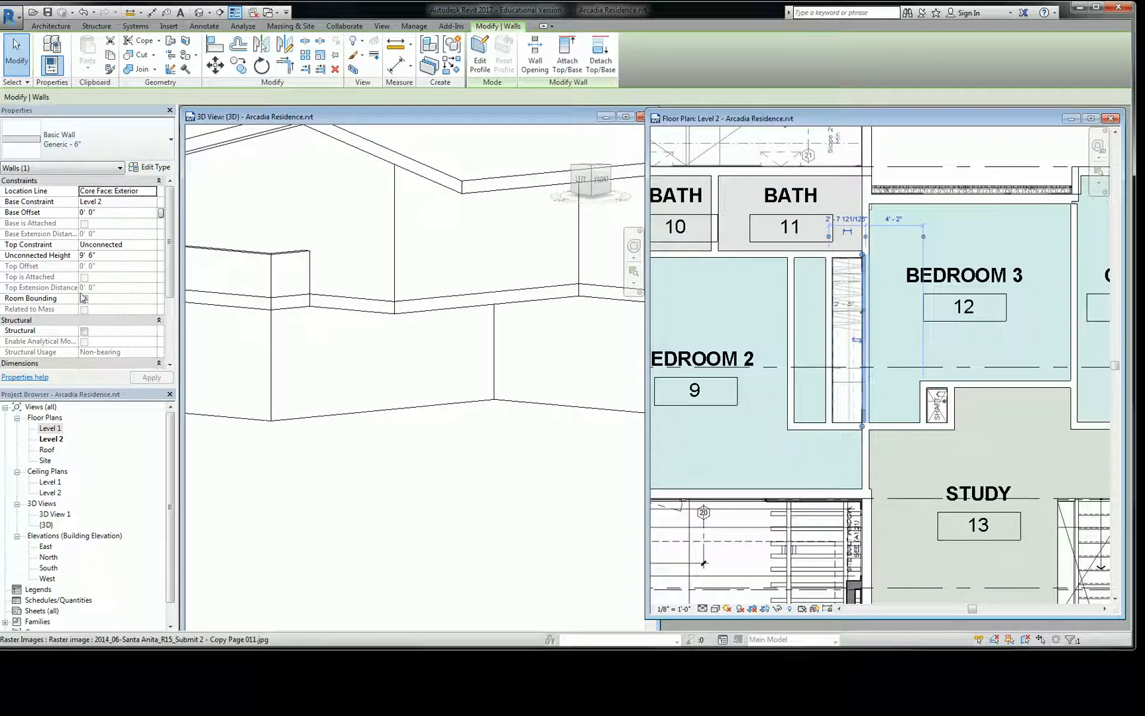
{"action": "left_click", "coordinate": [927, 338]}
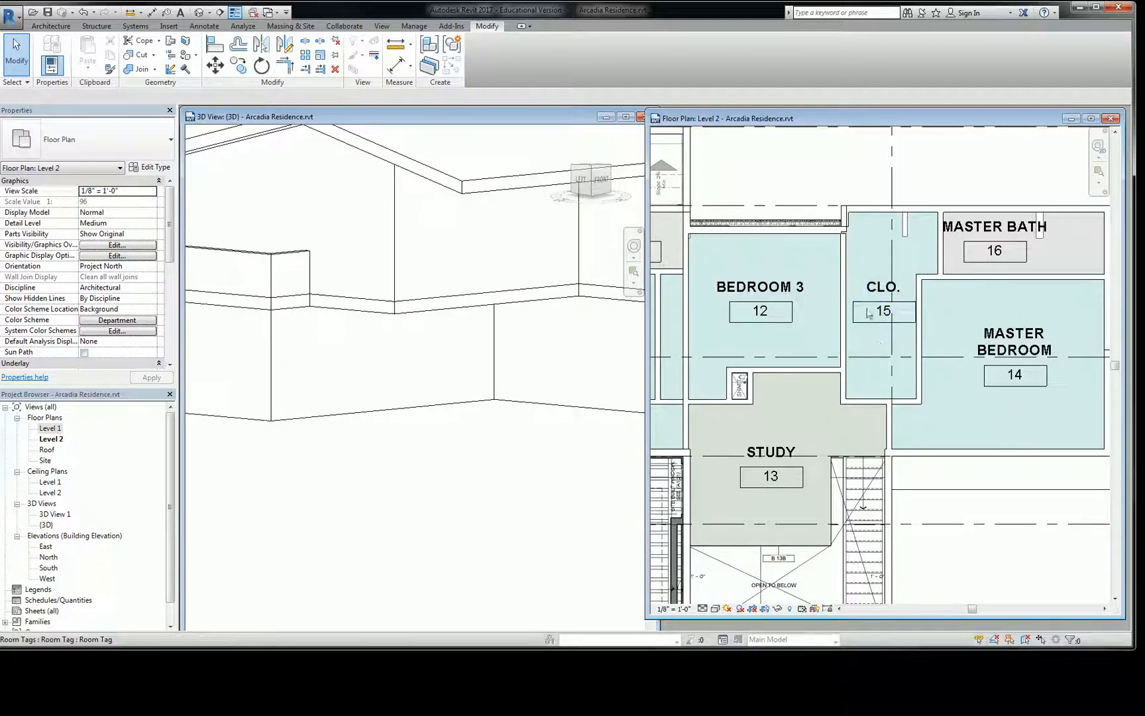
- Select the CLO. 15 room to verify its 131.26 SF extent
{"action": "left_click", "coordinate": [883, 310]}
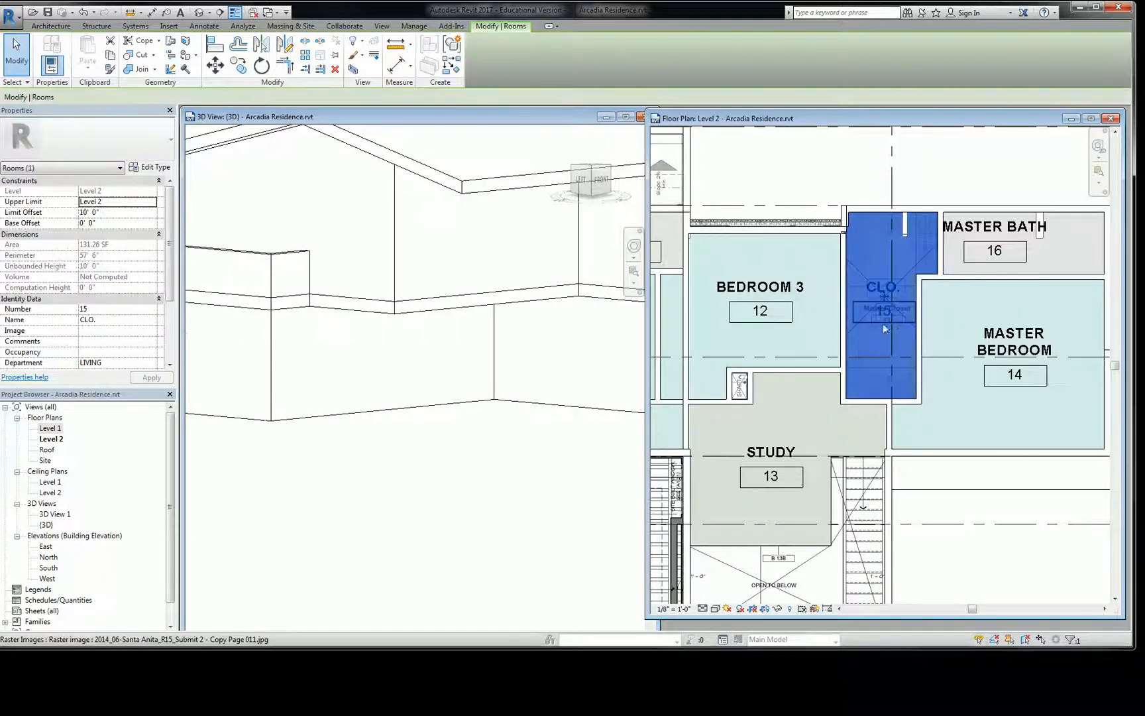
{"action": "mouse_move", "coordinate": [902, 326]}
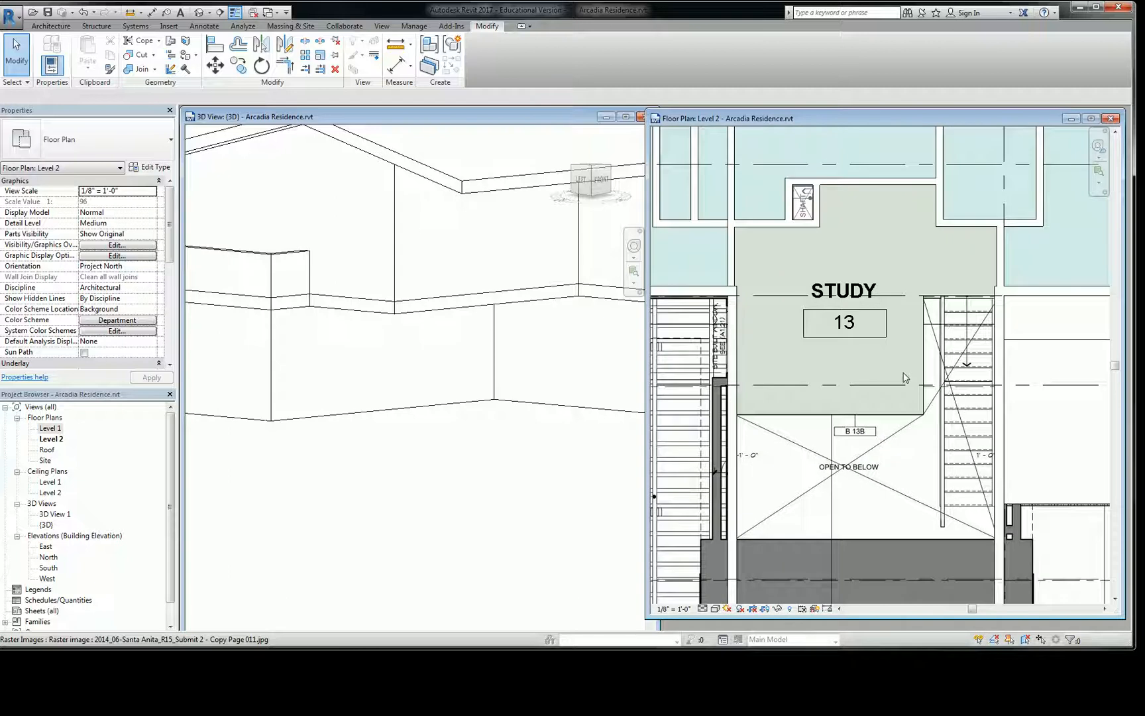
{"action": "mouse_move", "coordinate": [904, 378]}
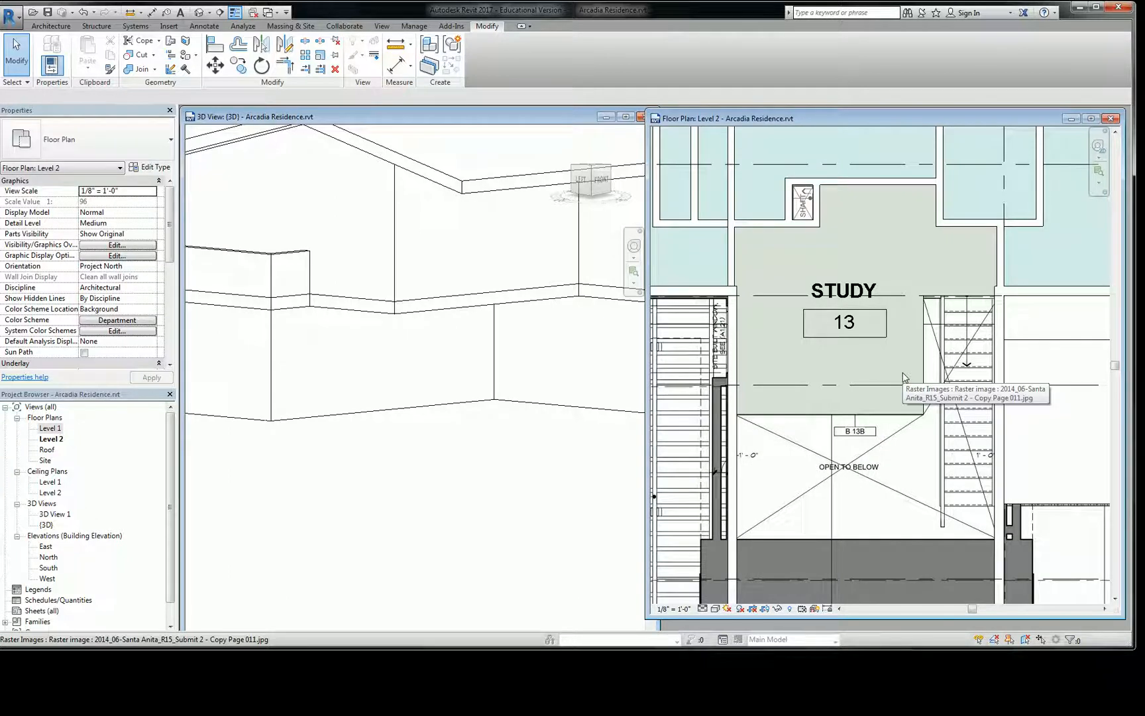